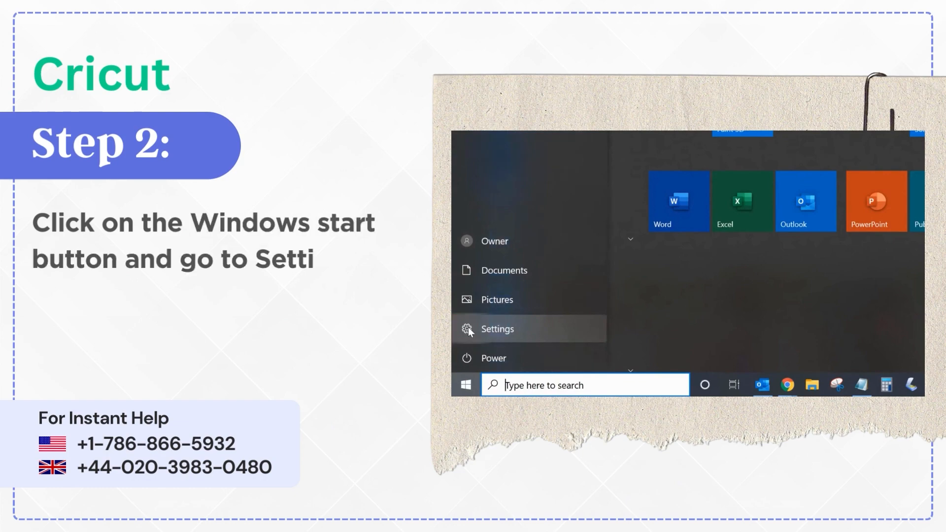
Open Windows Settings to reach the Bluetooth & other devices page
{"action": "left_click", "coordinate": [497, 329]}
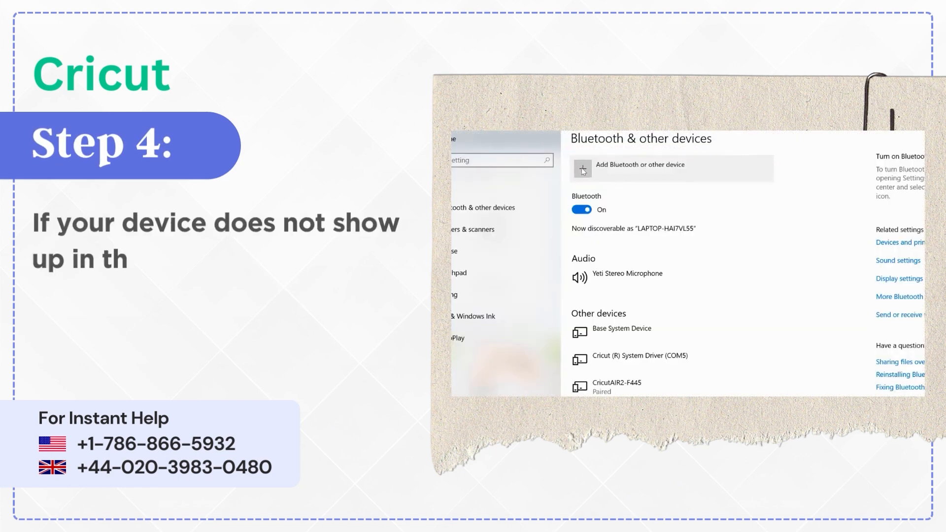
Add a new Bluetooth device so Windows scans and finds Maker-5D03
{"action": "left_click", "coordinate": [580, 169]}
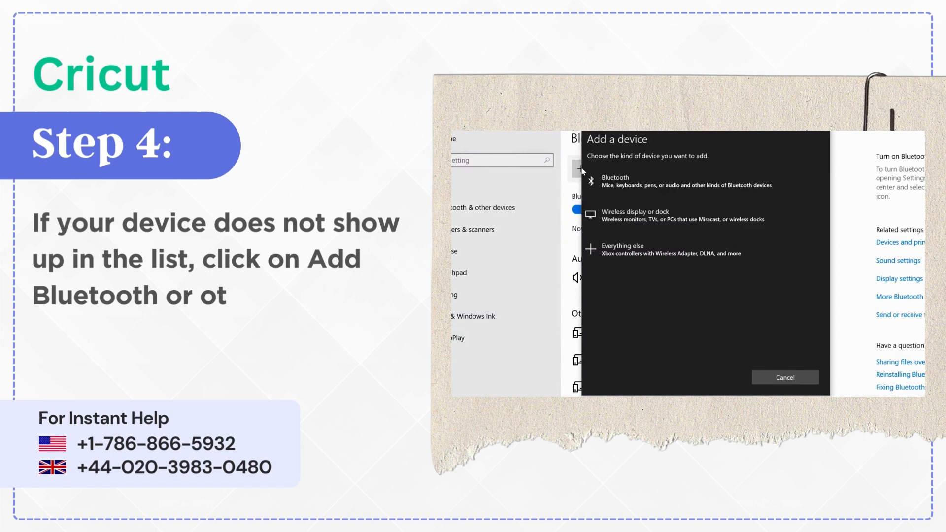
{"action": "left_click", "coordinate": [615, 181]}
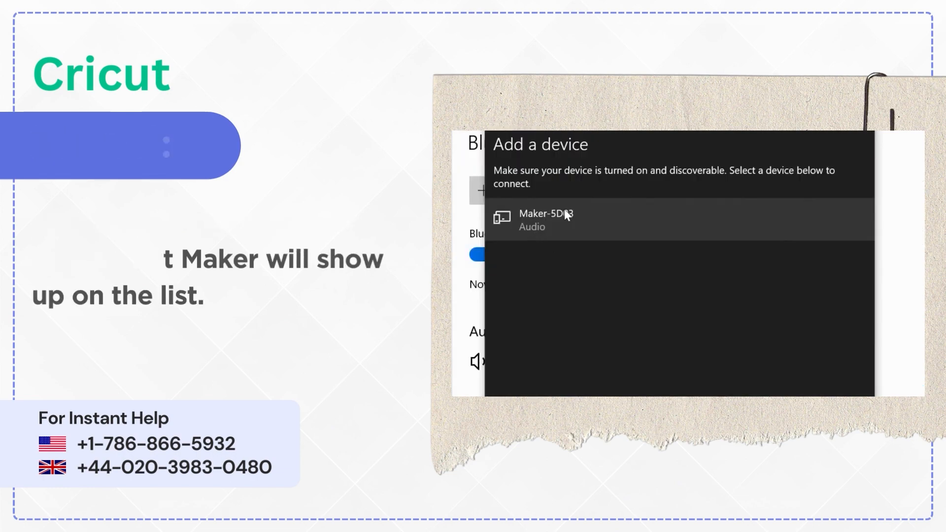
Pair Maker-5D03 using PIN 0000 and confirm the device is ready
{"action": "left_click", "coordinate": [546, 220]}
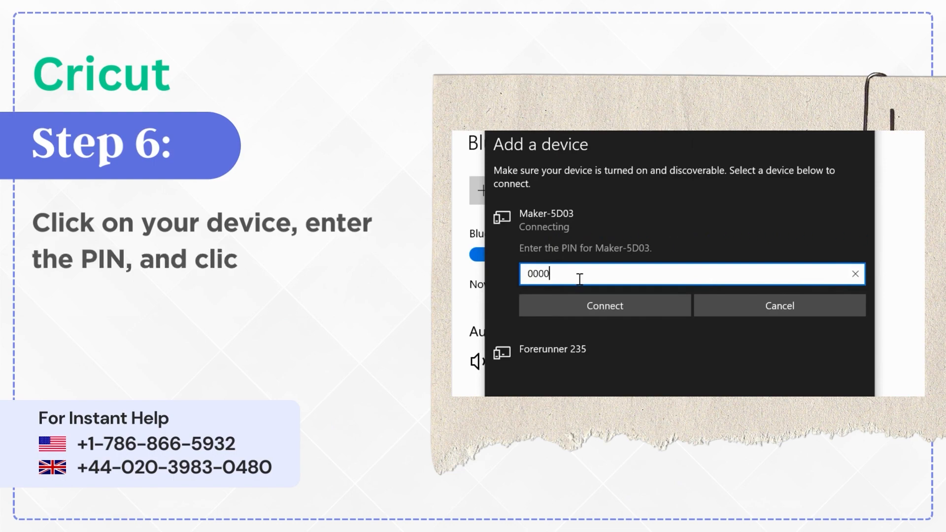
{"action": "left_click", "coordinate": [605, 306]}
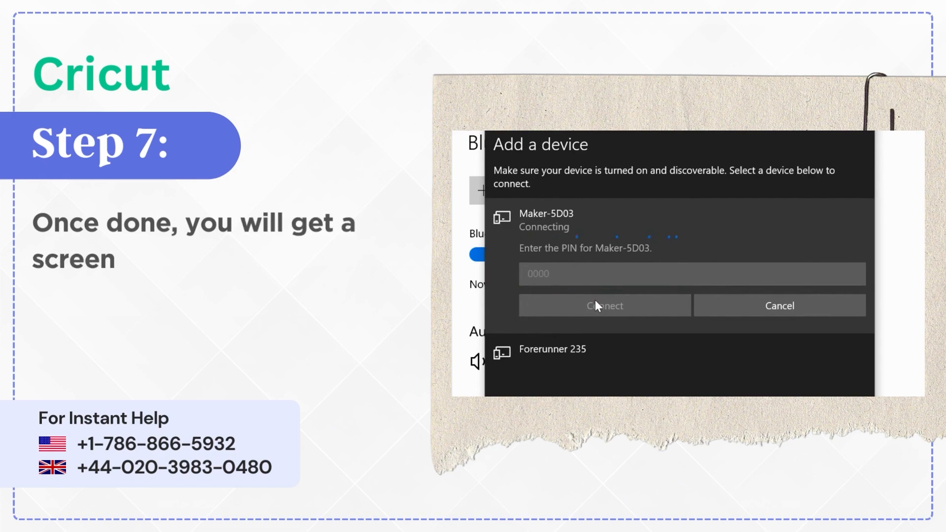
{"action": "left_click", "coordinate": [604, 305]}
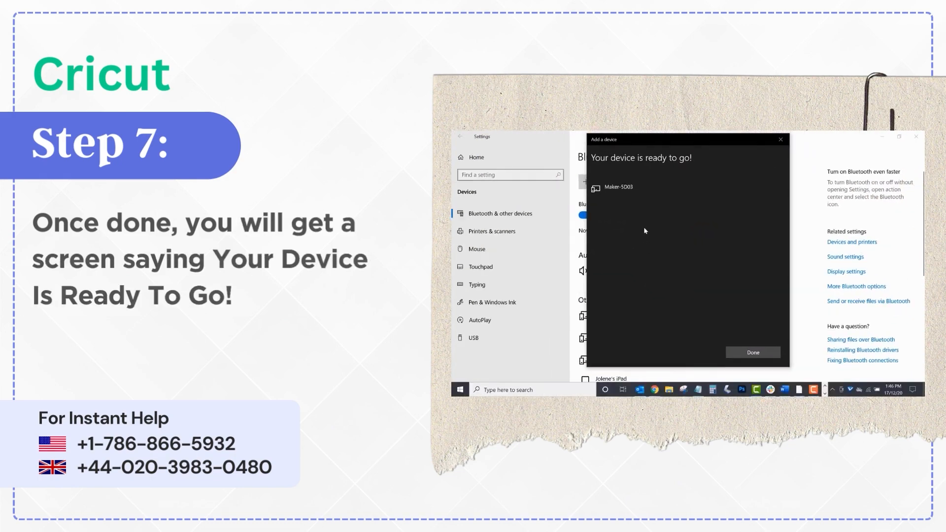